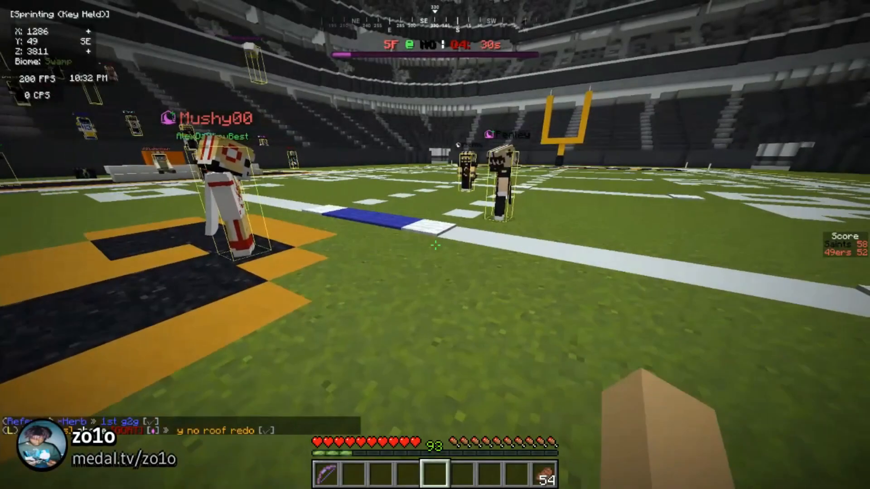
{"action": "mouse_move", "coordinate": [435, 244]}
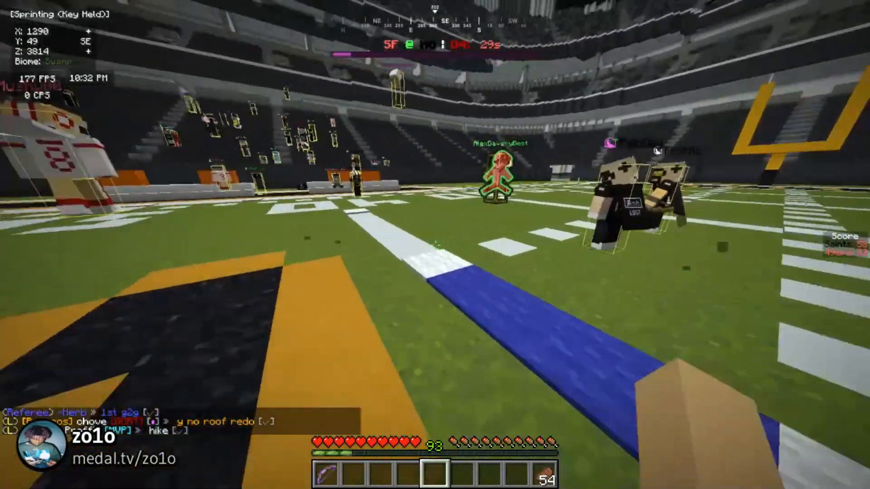
{"action": "mouse_move", "coordinate": [435, 244]}
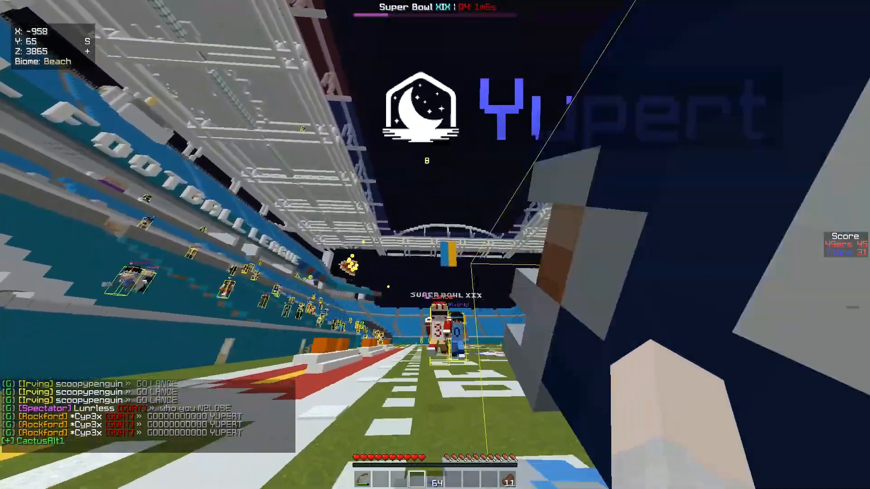
{"action": "mouse_move", "coordinate": [435, 244]}
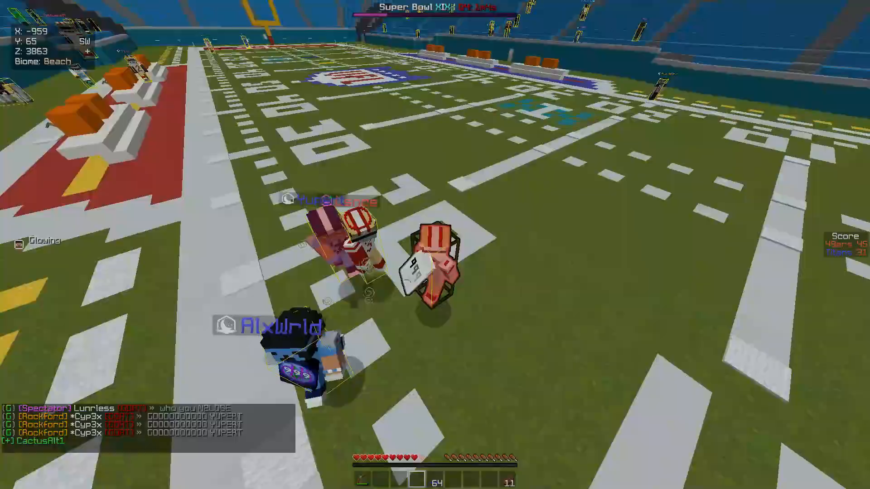